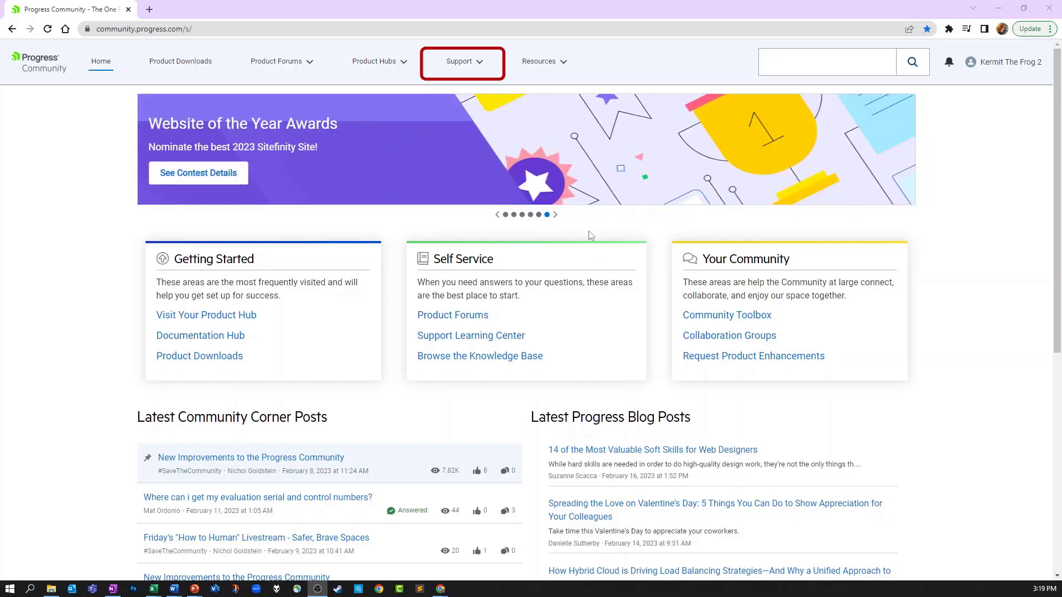
- Navigate via the Support menu into SupportLink and the Environment Profiles list (Development, Production)
click(462, 61)
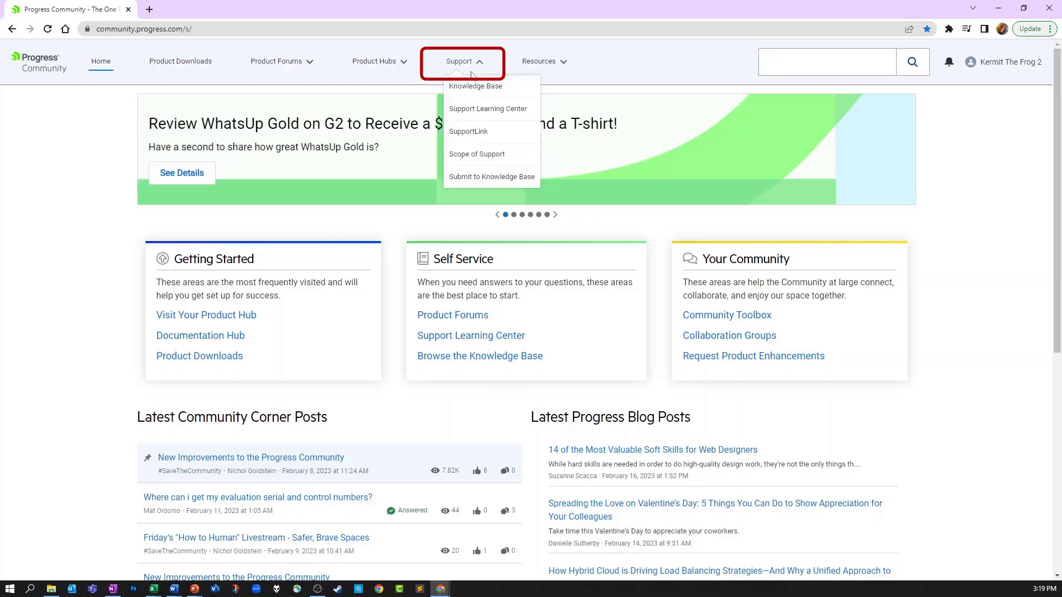
mouse_move(468, 132)
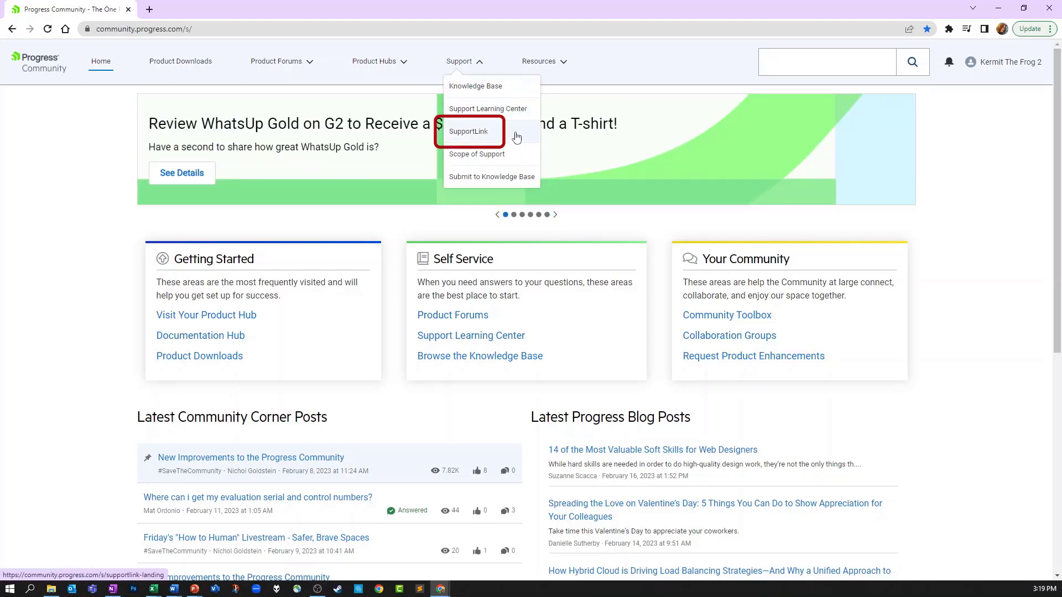
click(468, 130)
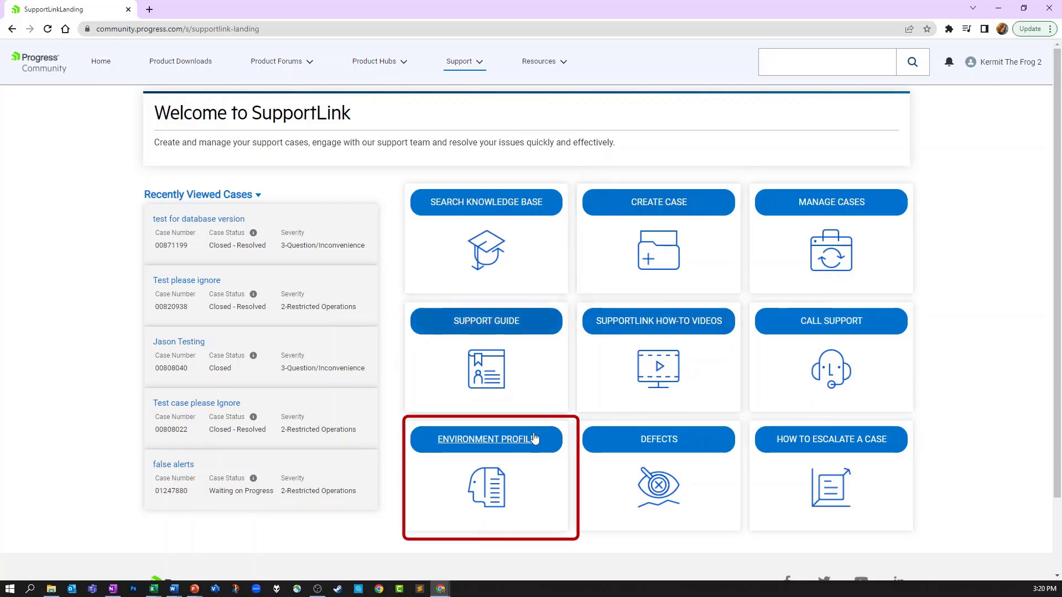
click(485, 439)
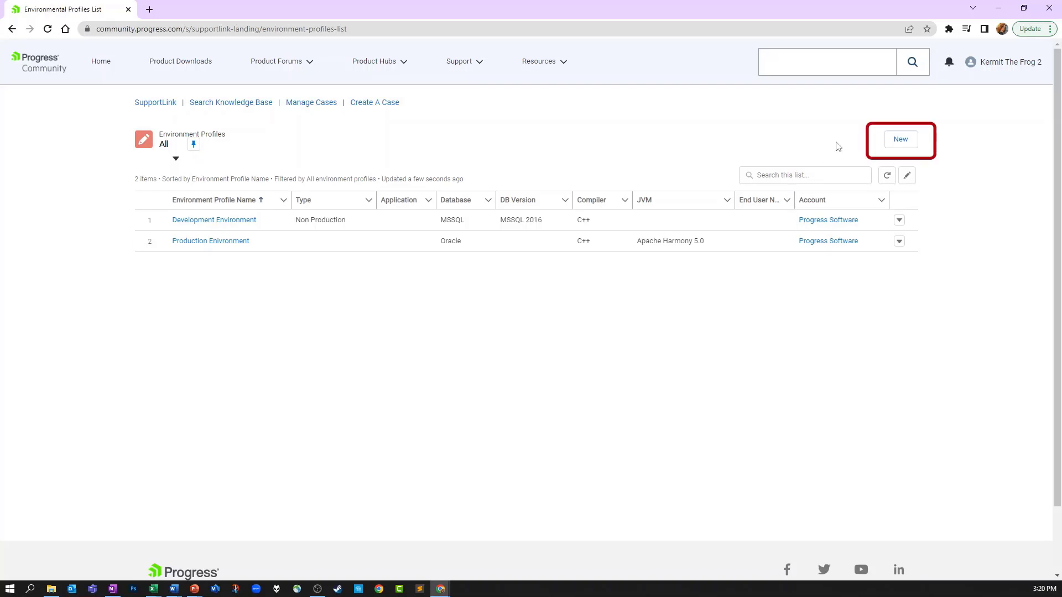
- Save a new environment profile named 'Test Profile' and return to the profile list
click(899, 139)
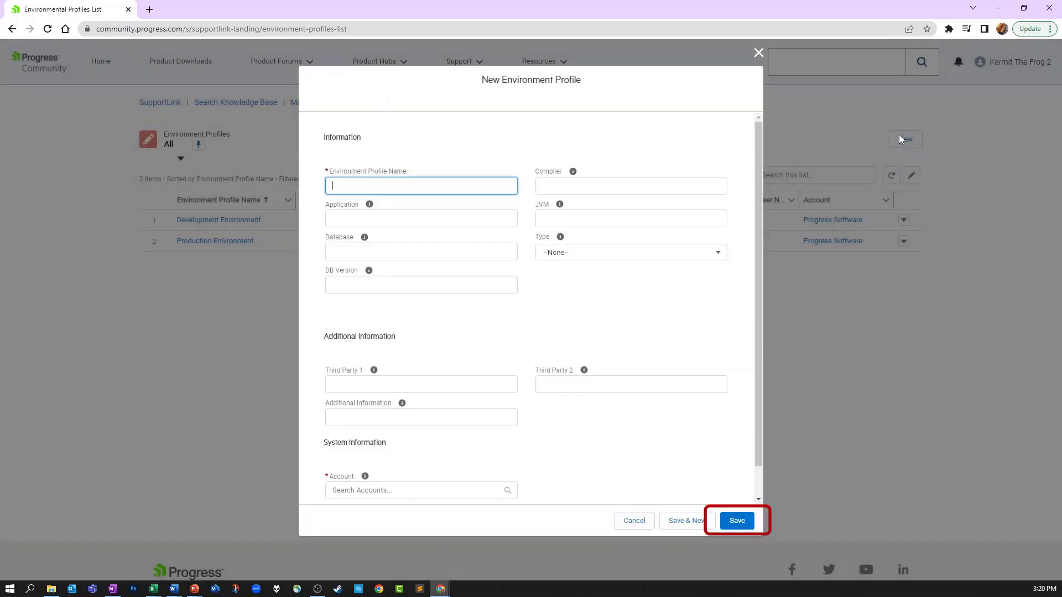
click(737, 519)
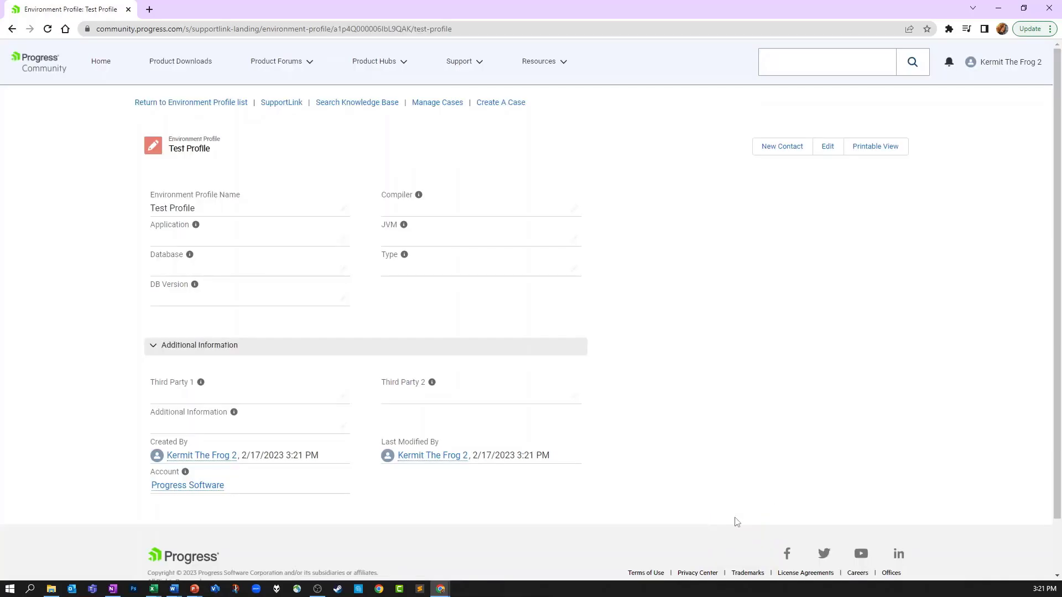
mouse_move(190, 101)
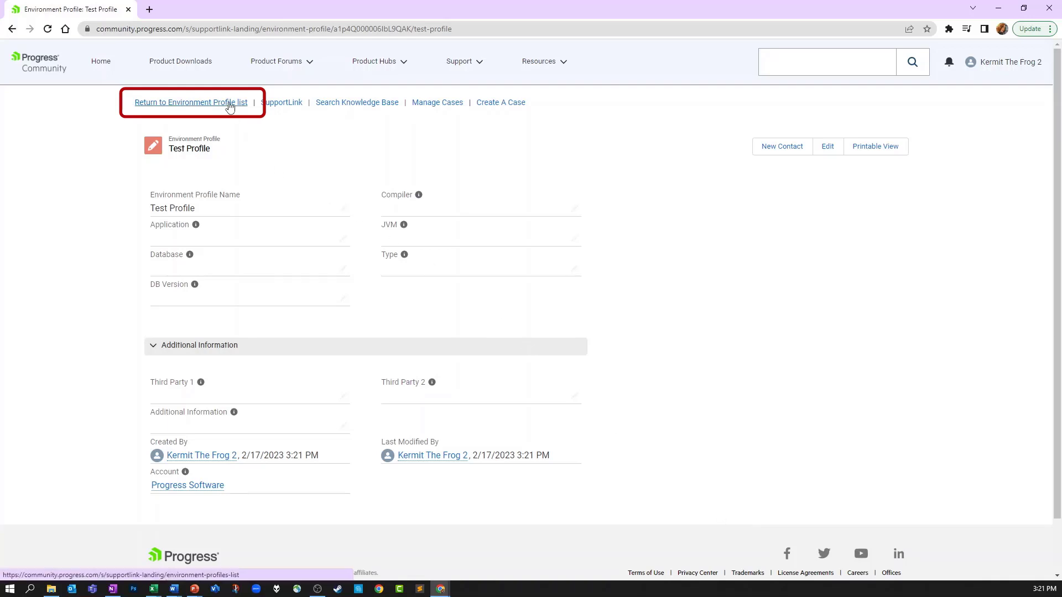
click(189, 102)
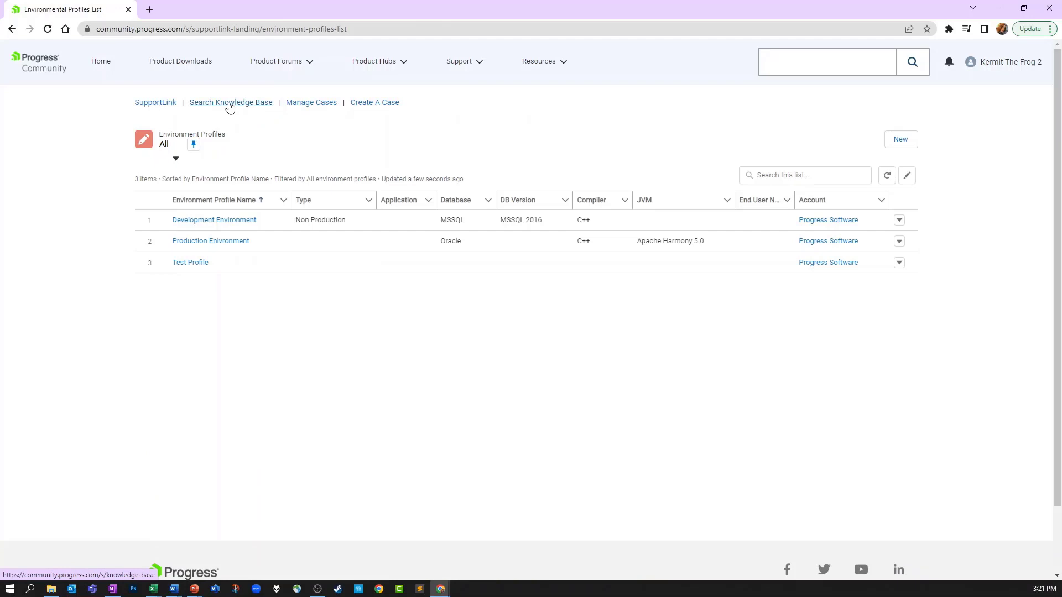
- Correct the misspelled Production Environment profile name and save it
click(210, 240)
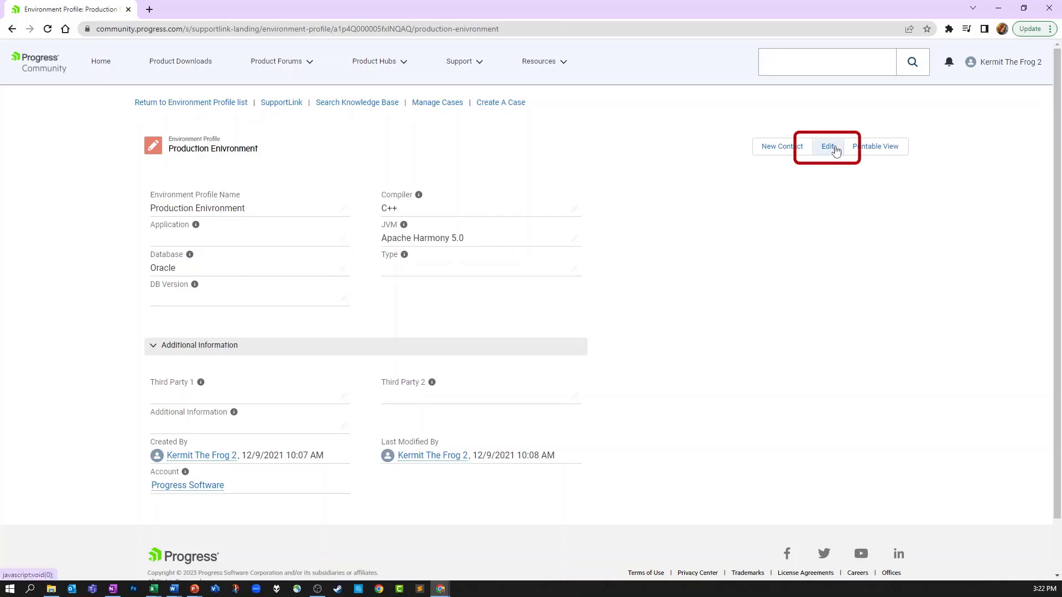
click(827, 146)
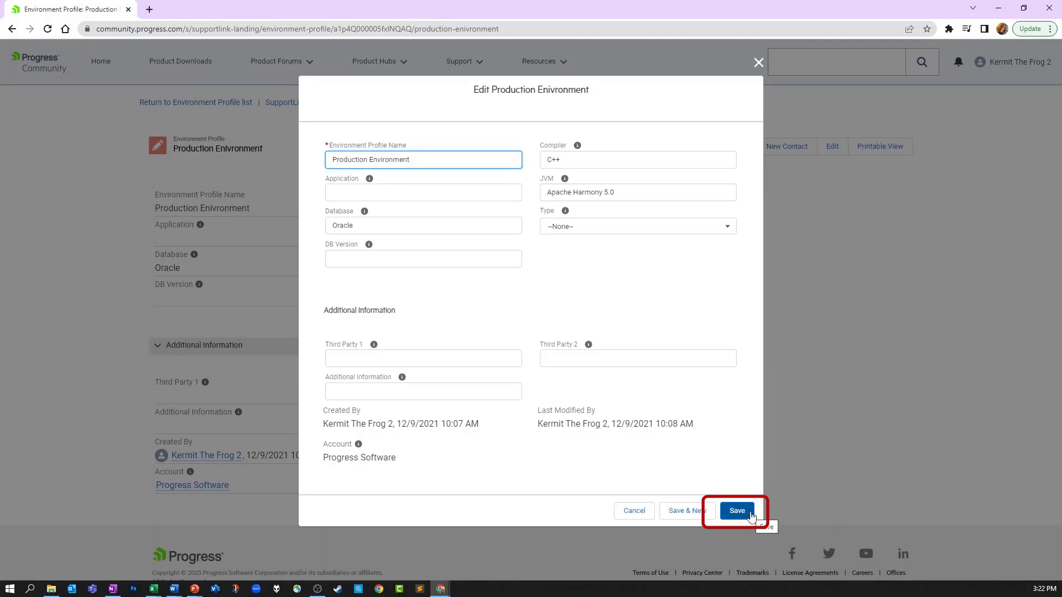
click(736, 511)
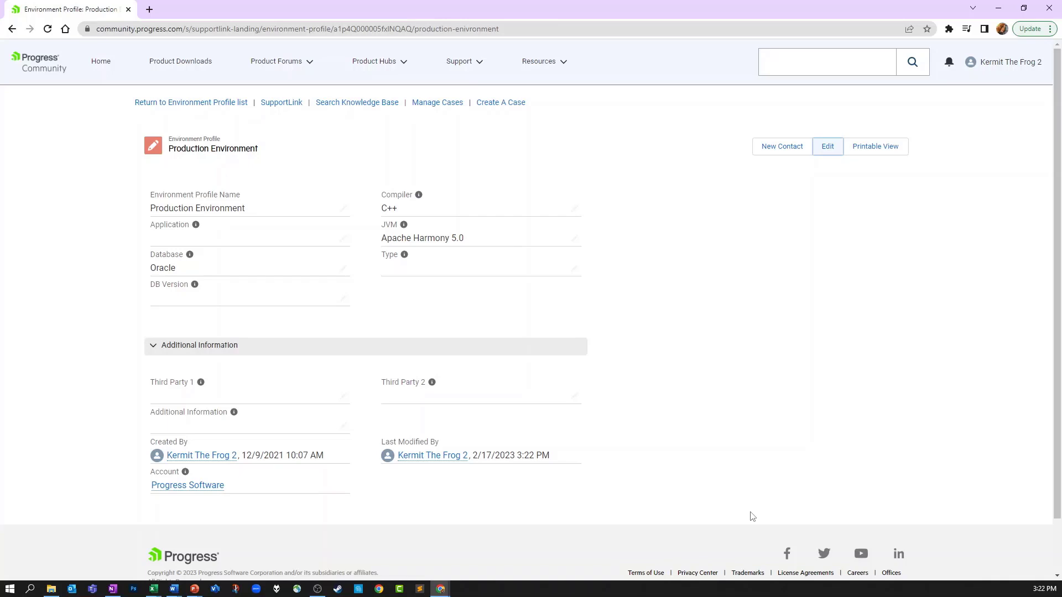
click(459, 61)
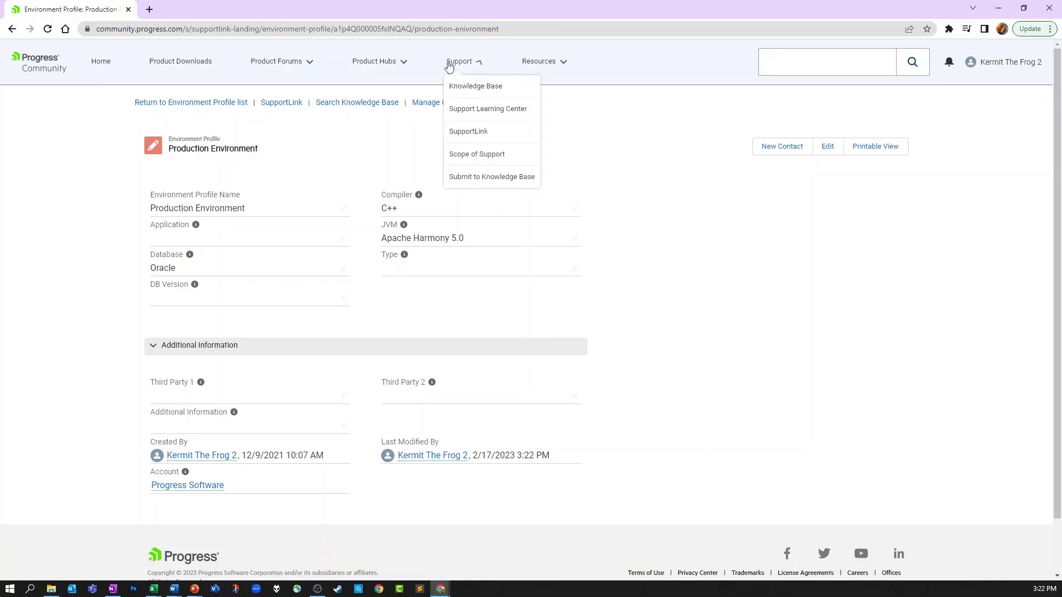
- From SupportLink's Manage Cases list, put case 01247880 (false alerts) into edit mode
click(468, 131)
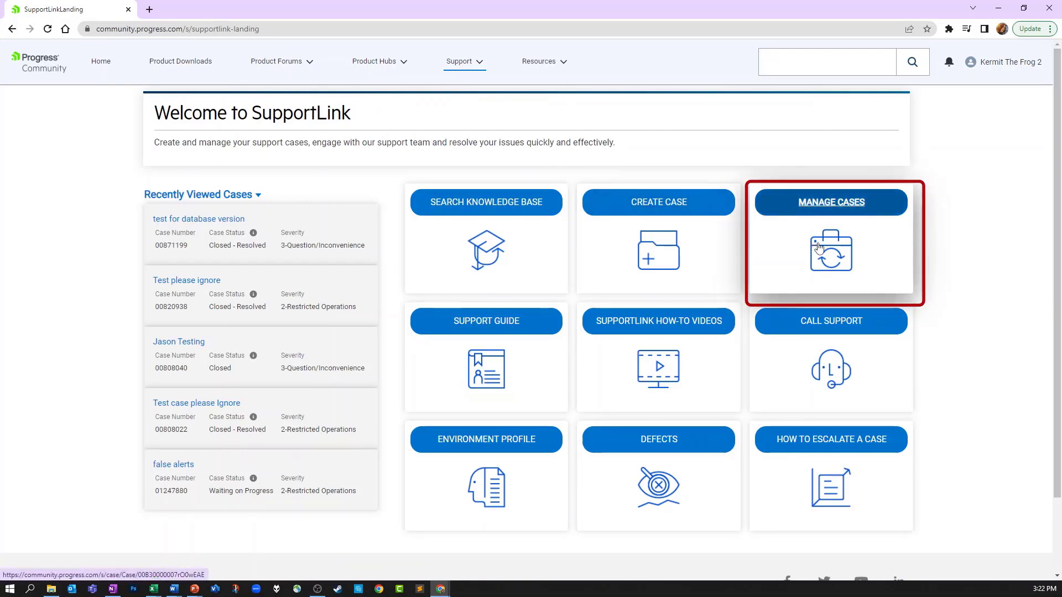
click(829, 201)
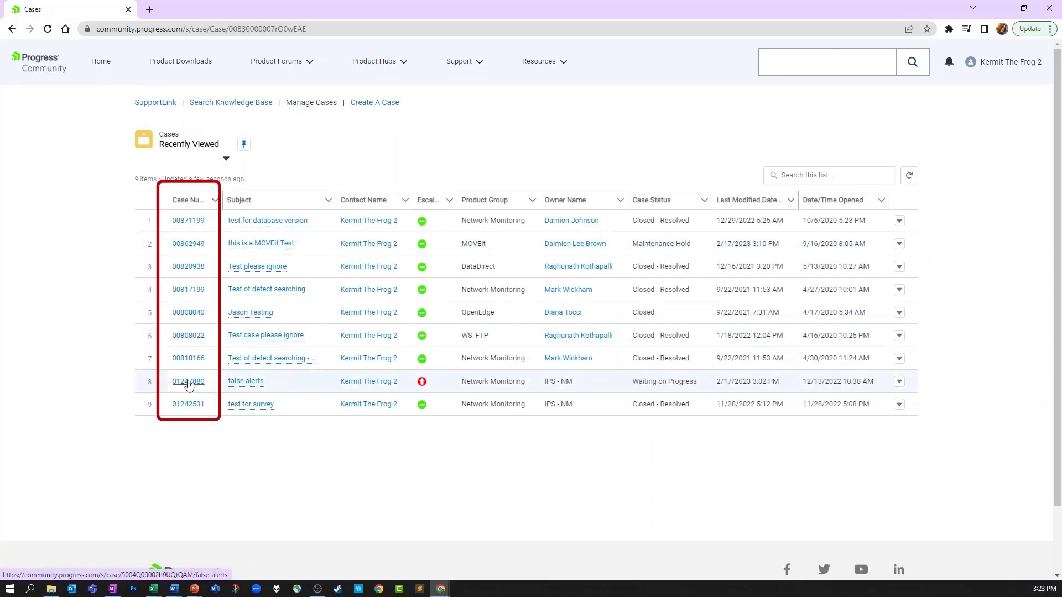
click(188, 382)
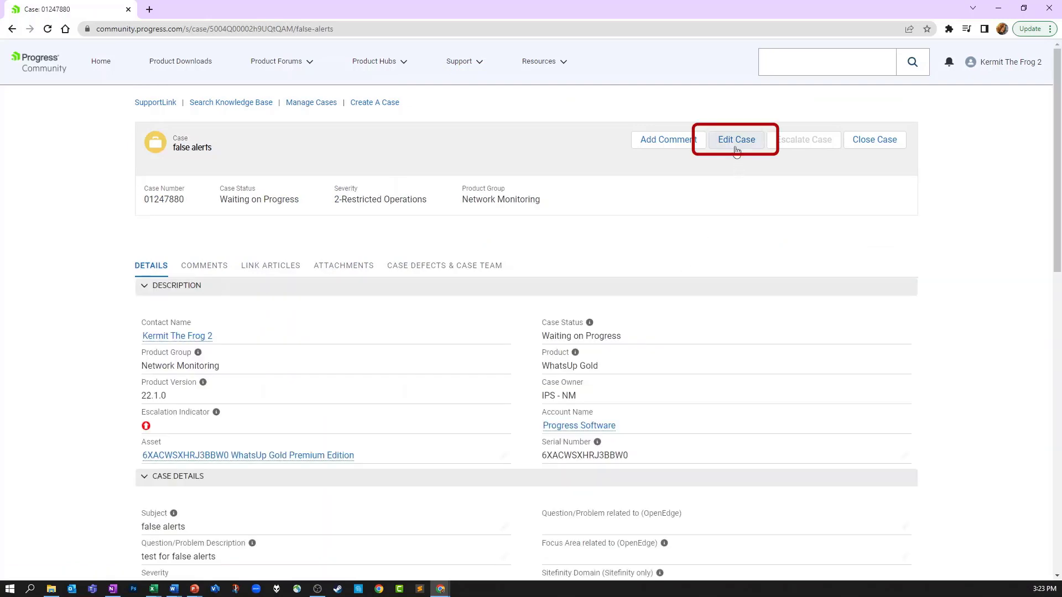
click(735, 139)
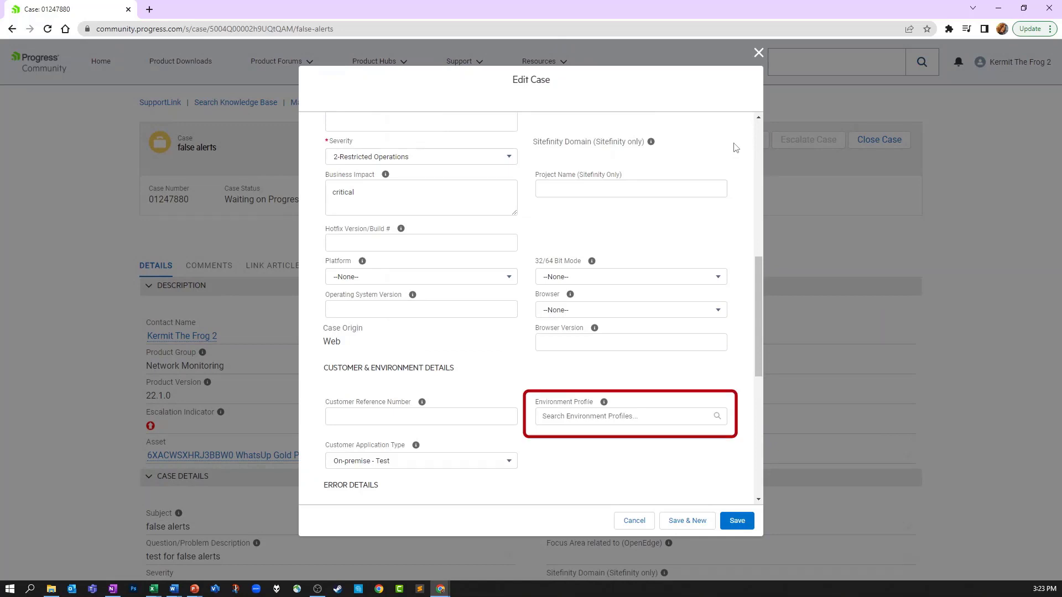
- Select 'Test Profile' as the case's environment profile and save the case
click(629, 416)
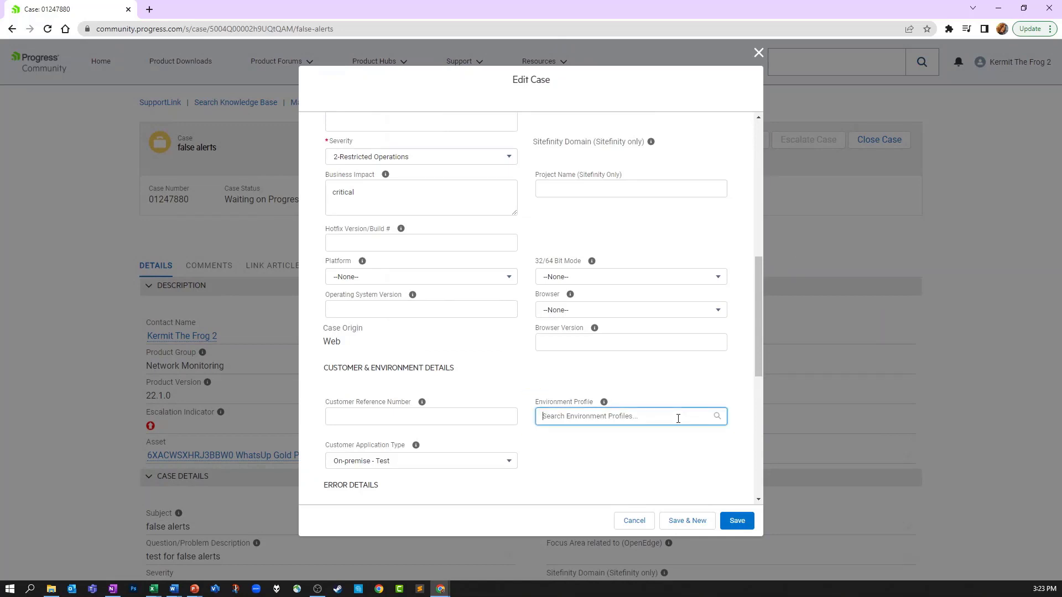
click(629, 415)
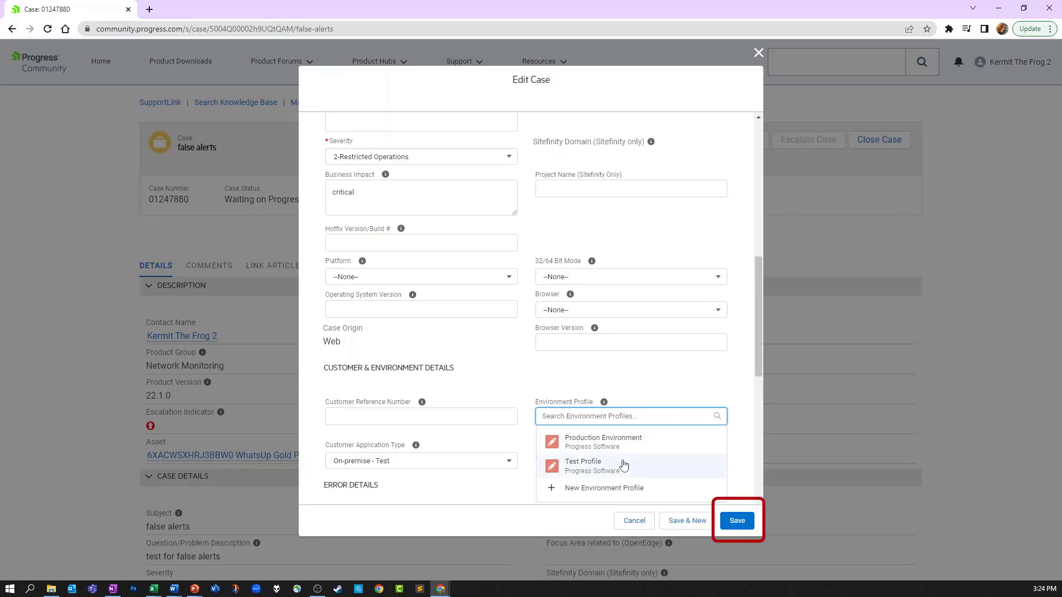
click(583, 466)
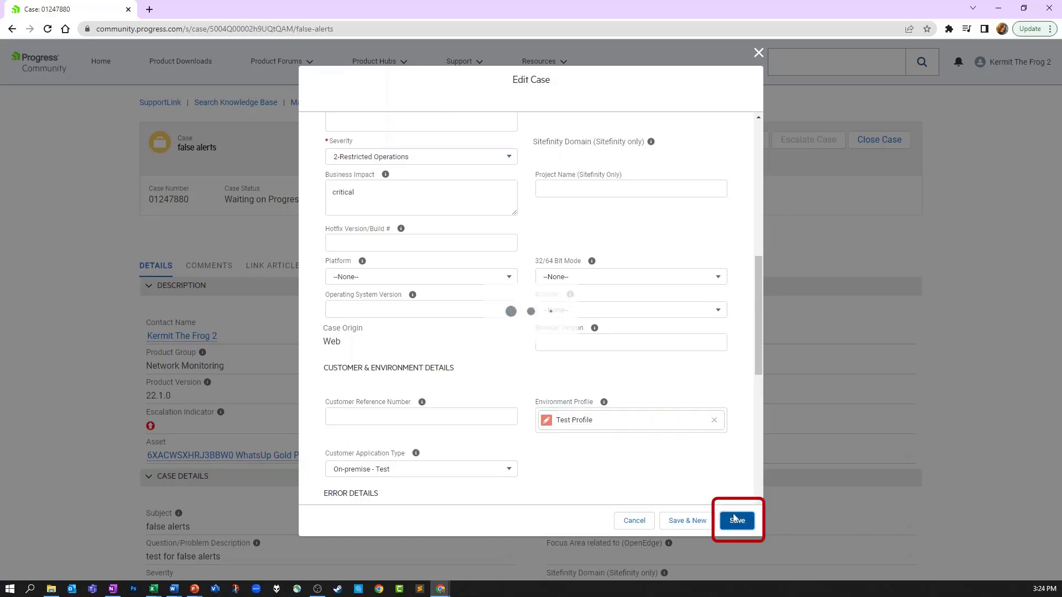
click(736, 520)
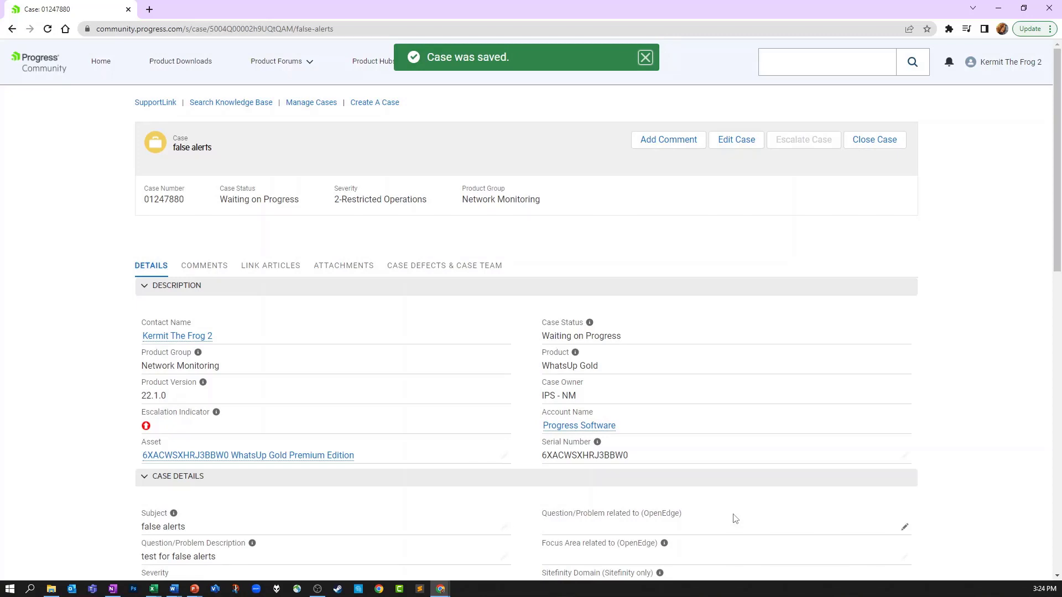